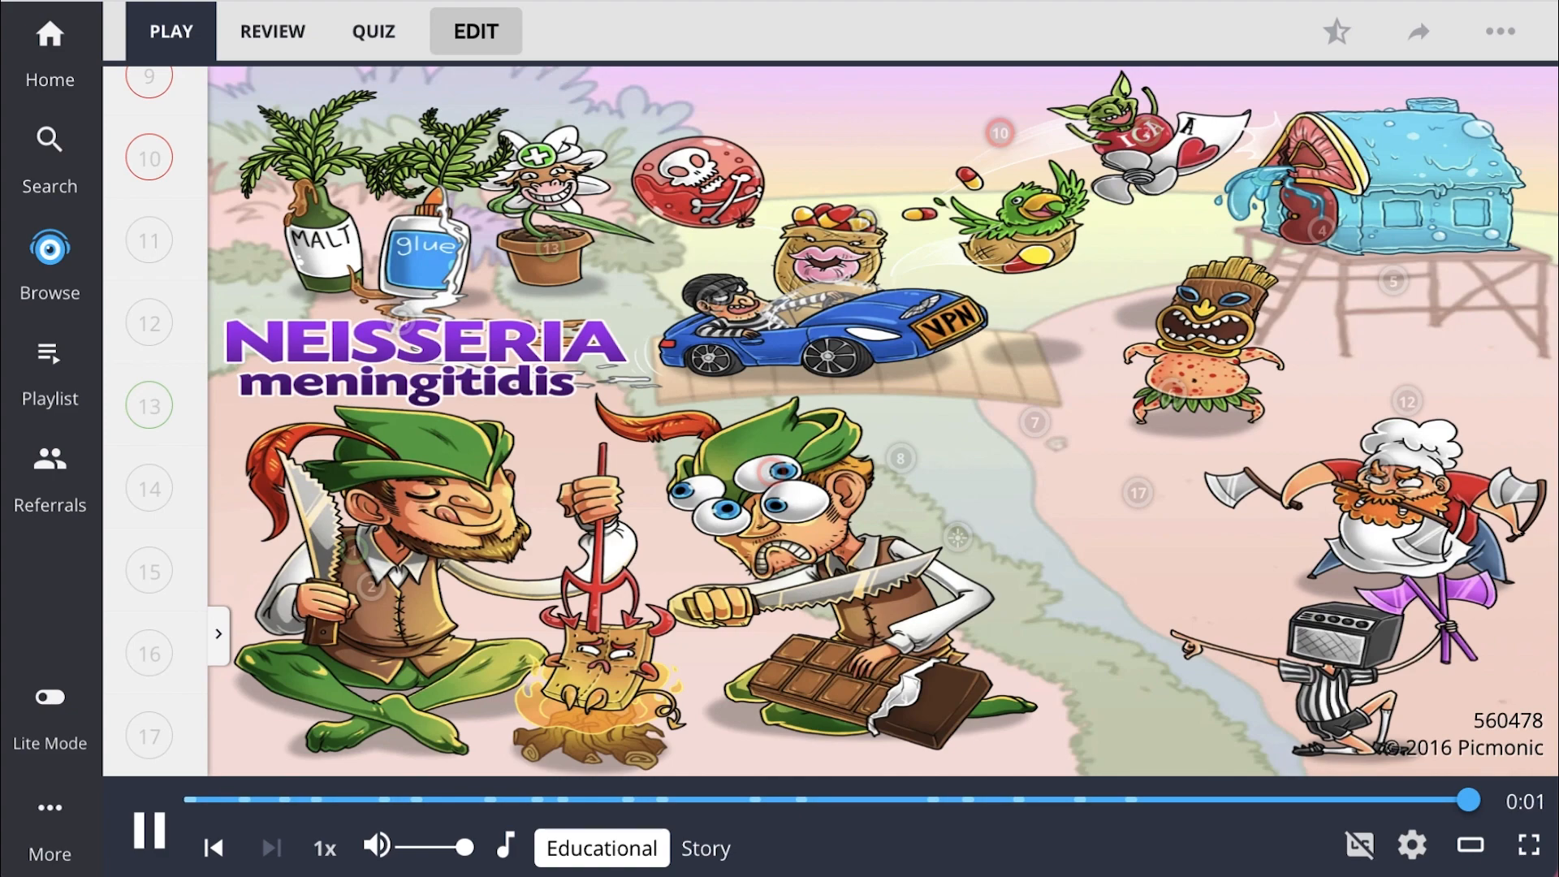
# Switch playback to Story narration and let it run to the Oxidase-Positive (Ox-daisy) card
pyautogui.click(705, 848)
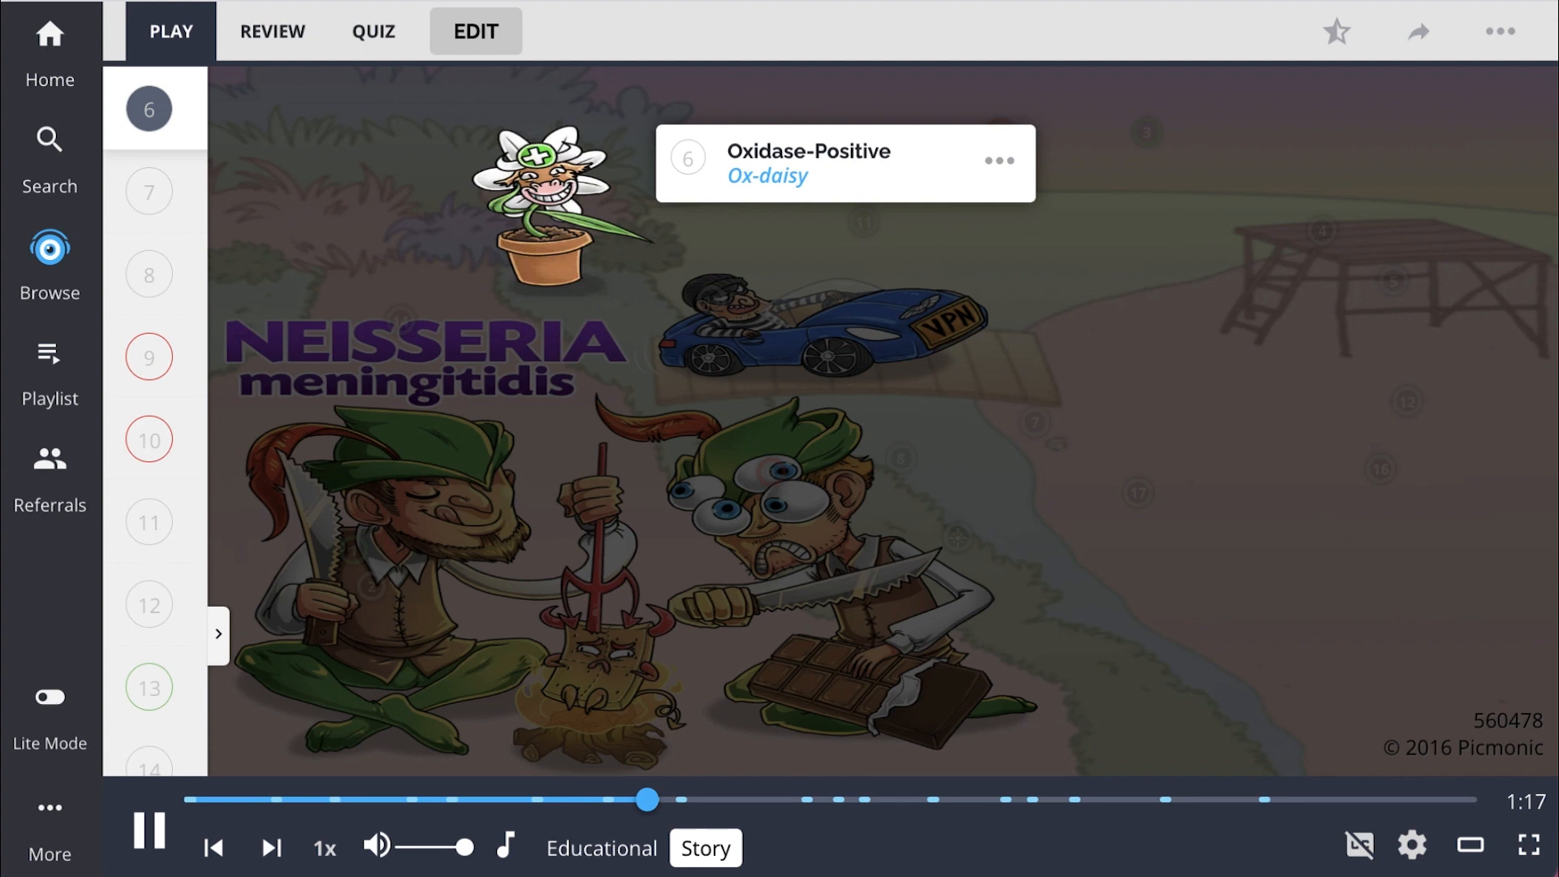
# Expand the fact list panel beside the finished Neisseria meningitidis story
pyautogui.click(271, 847)
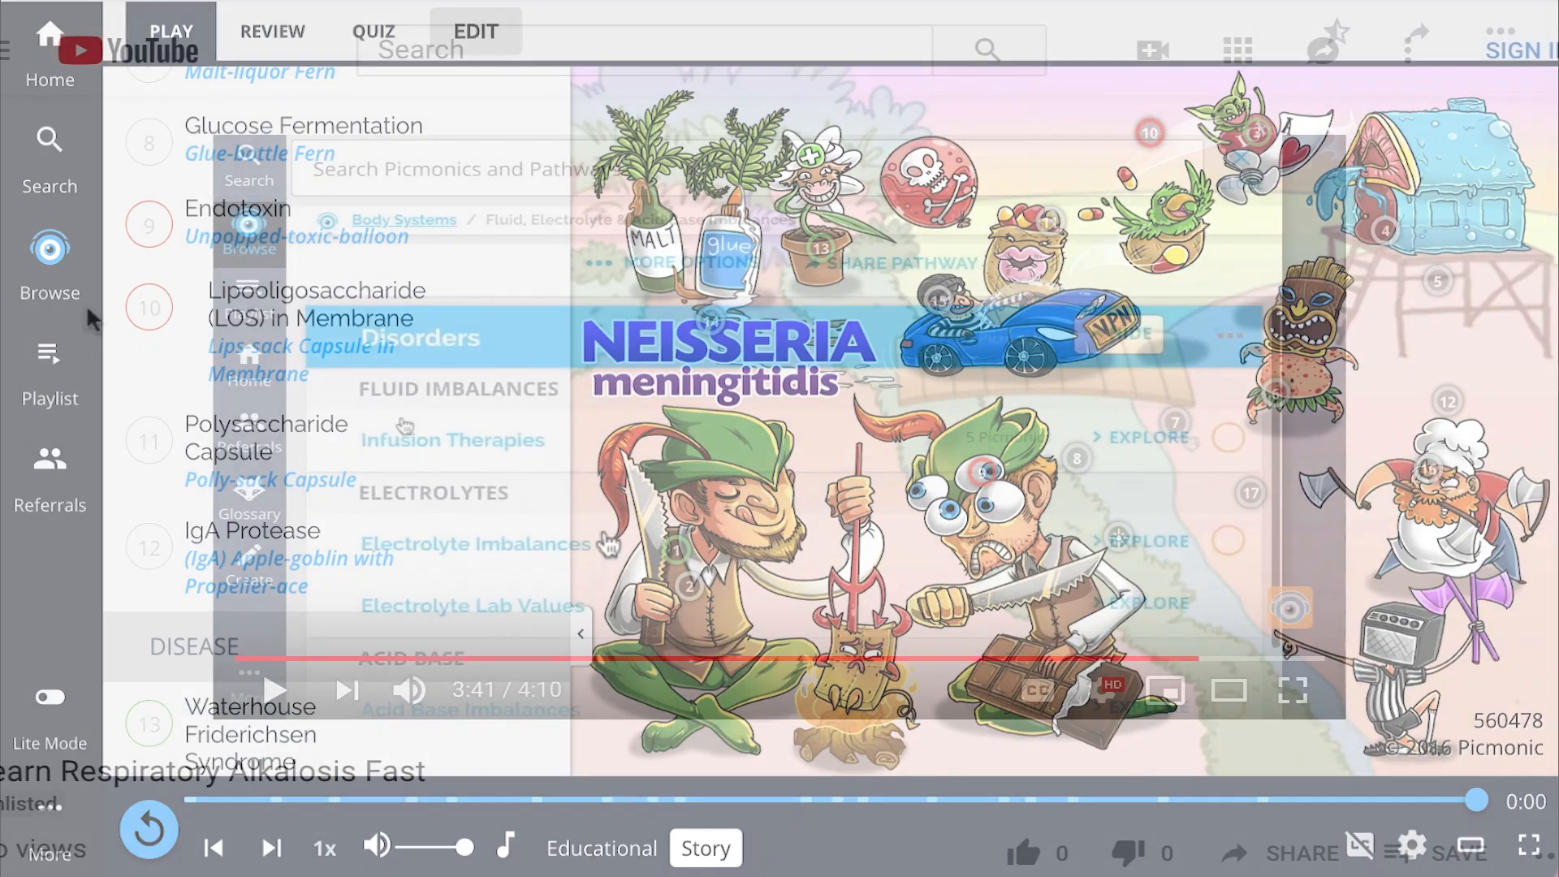
# Start the quiz, answer question 2 with Adrenal Insufficiency, then answer question 3
pyautogui.write('S')
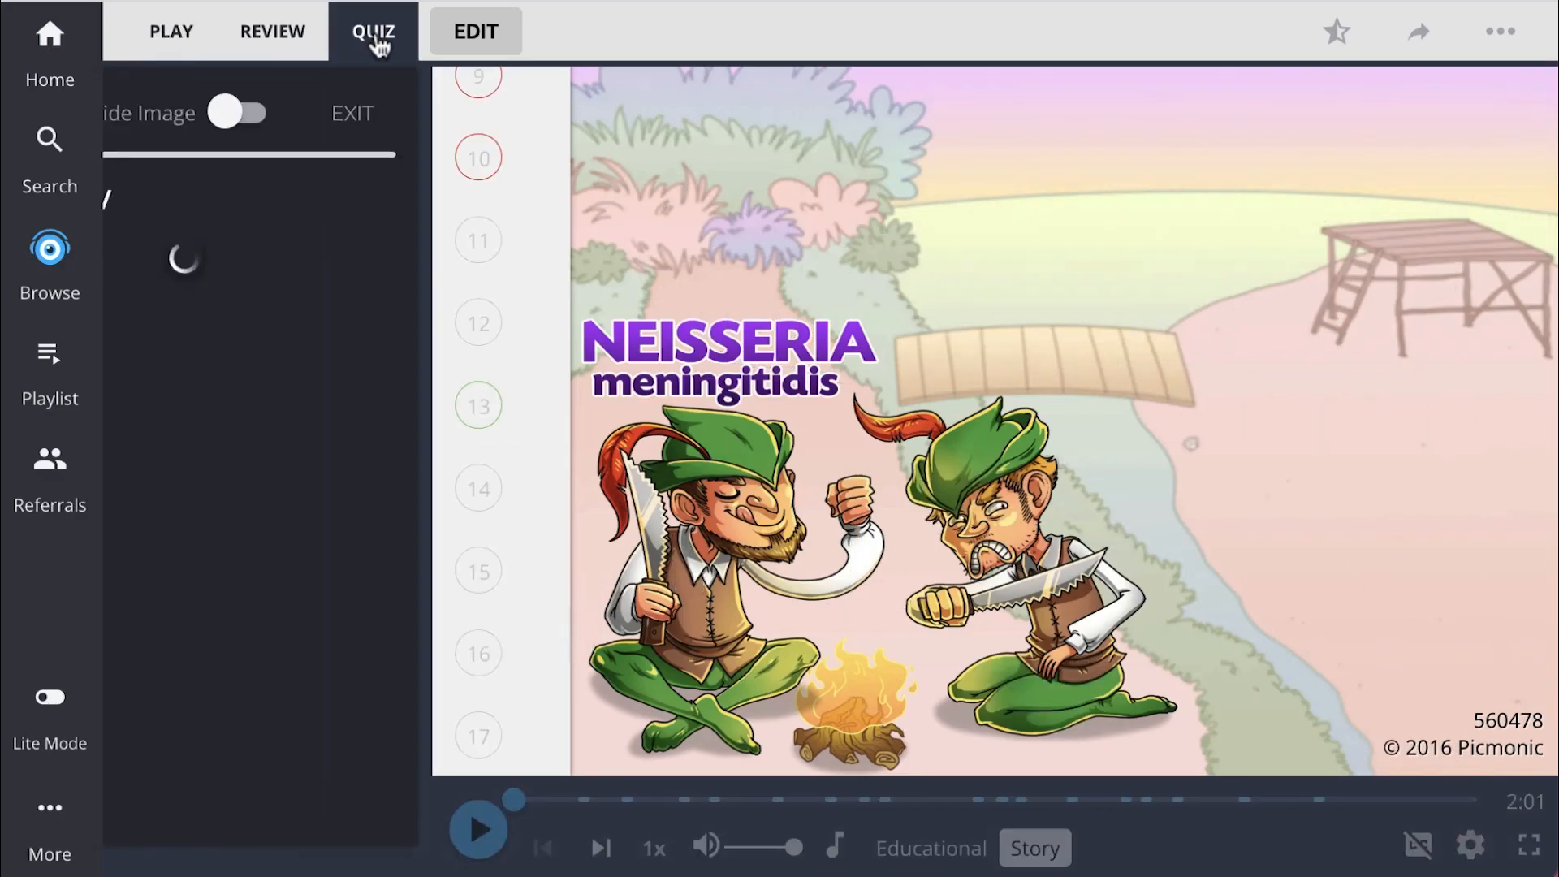
pyautogui.click(374, 31)
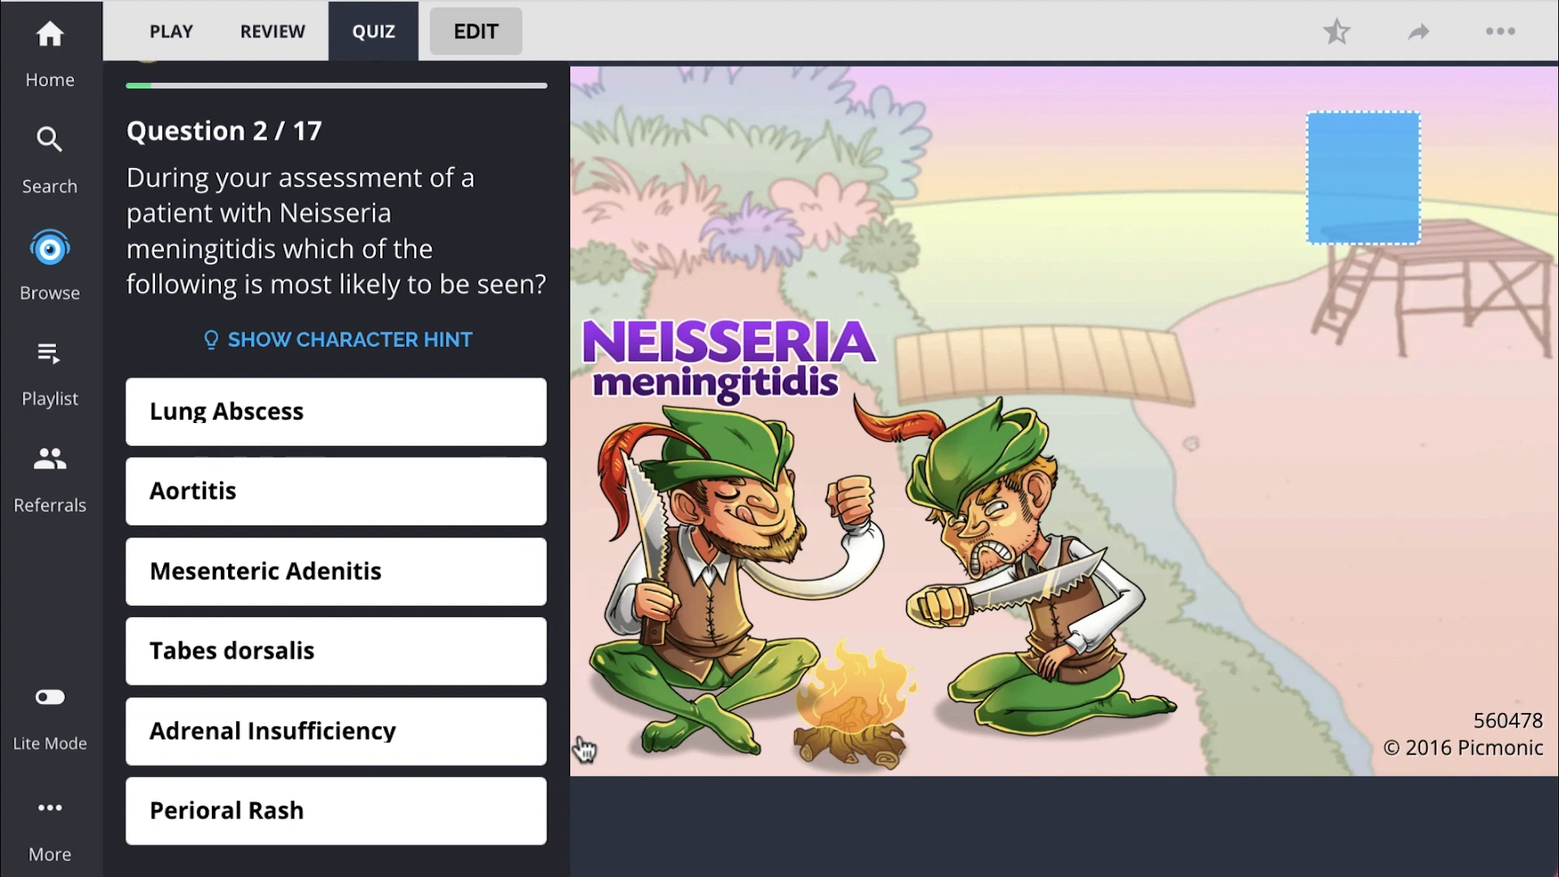
pyautogui.click(334, 731)
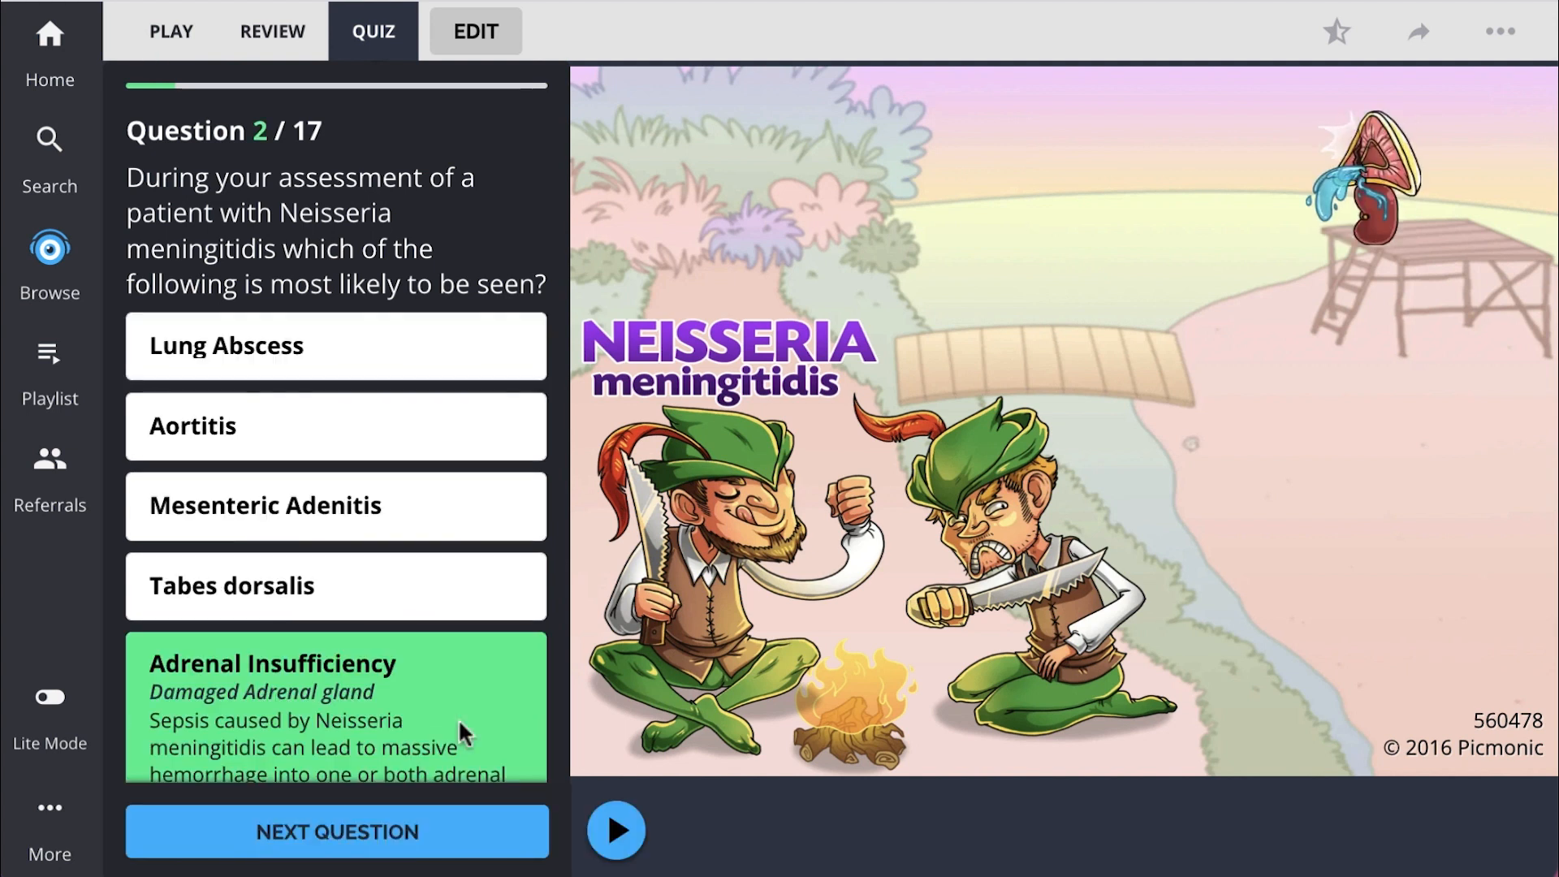
pyautogui.click(336, 832)
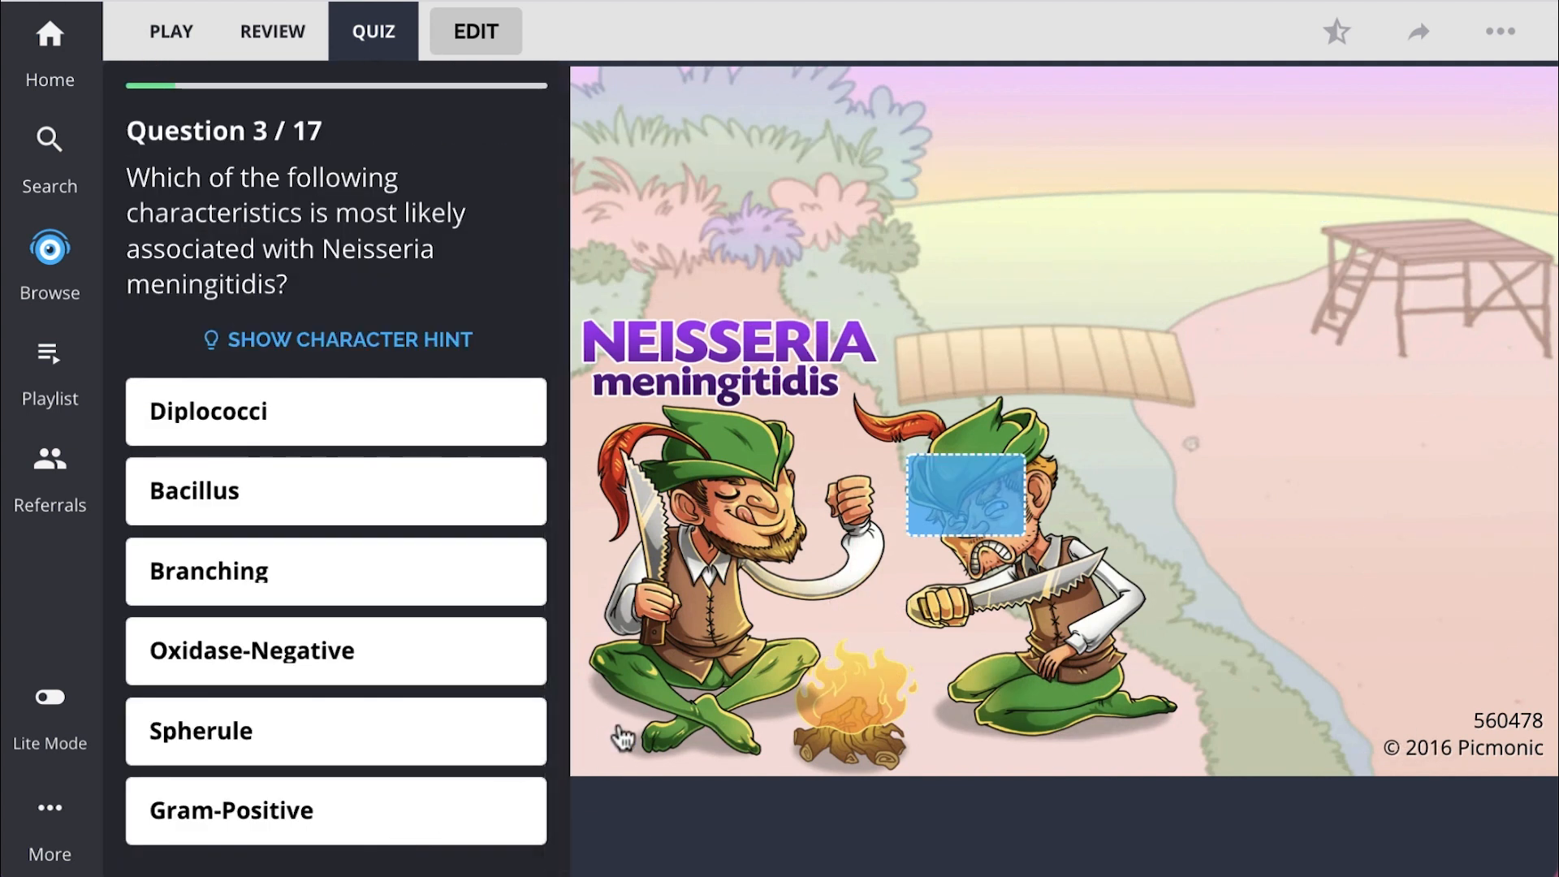
pyautogui.click(335, 570)
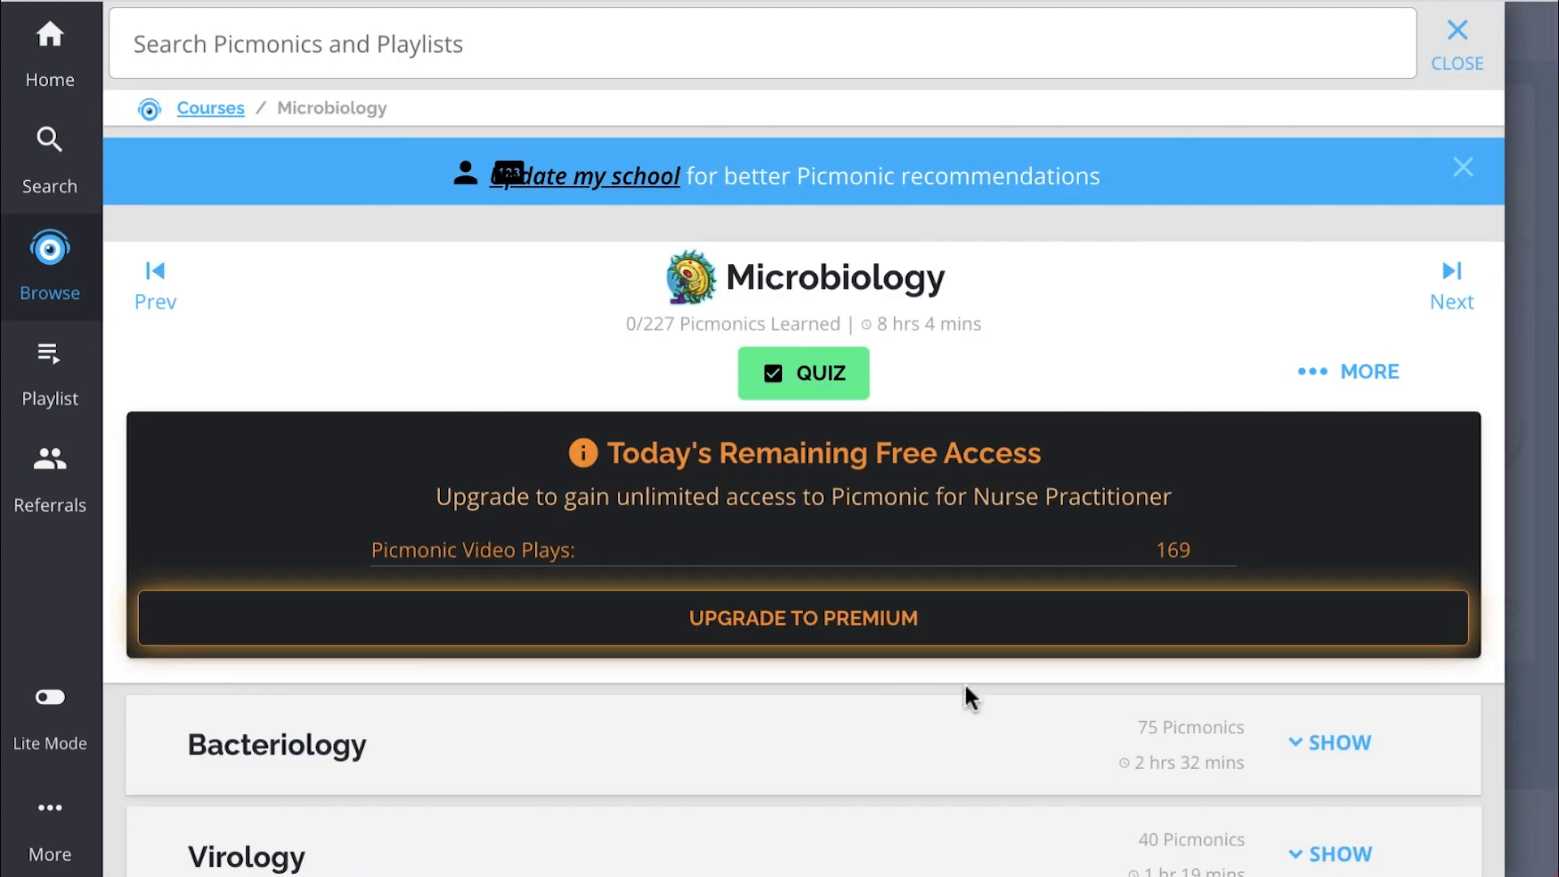
# Open Gram-Negative Diplococci and scroll its picmonics down to Moraxella catarrhalis
pyautogui.click(1328, 742)
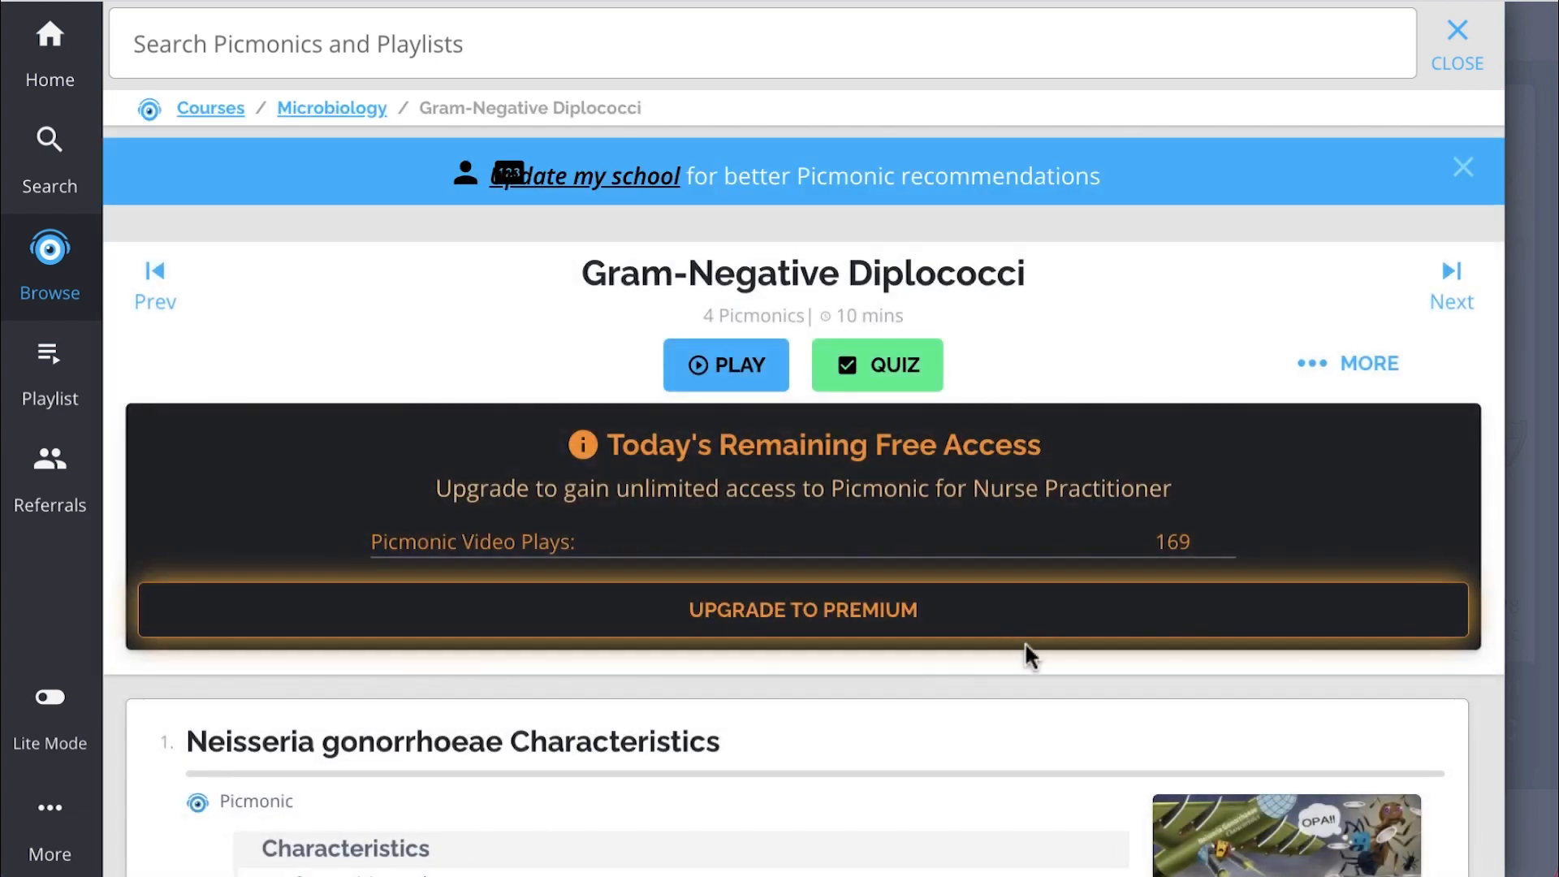
pyautogui.scroll(-3)
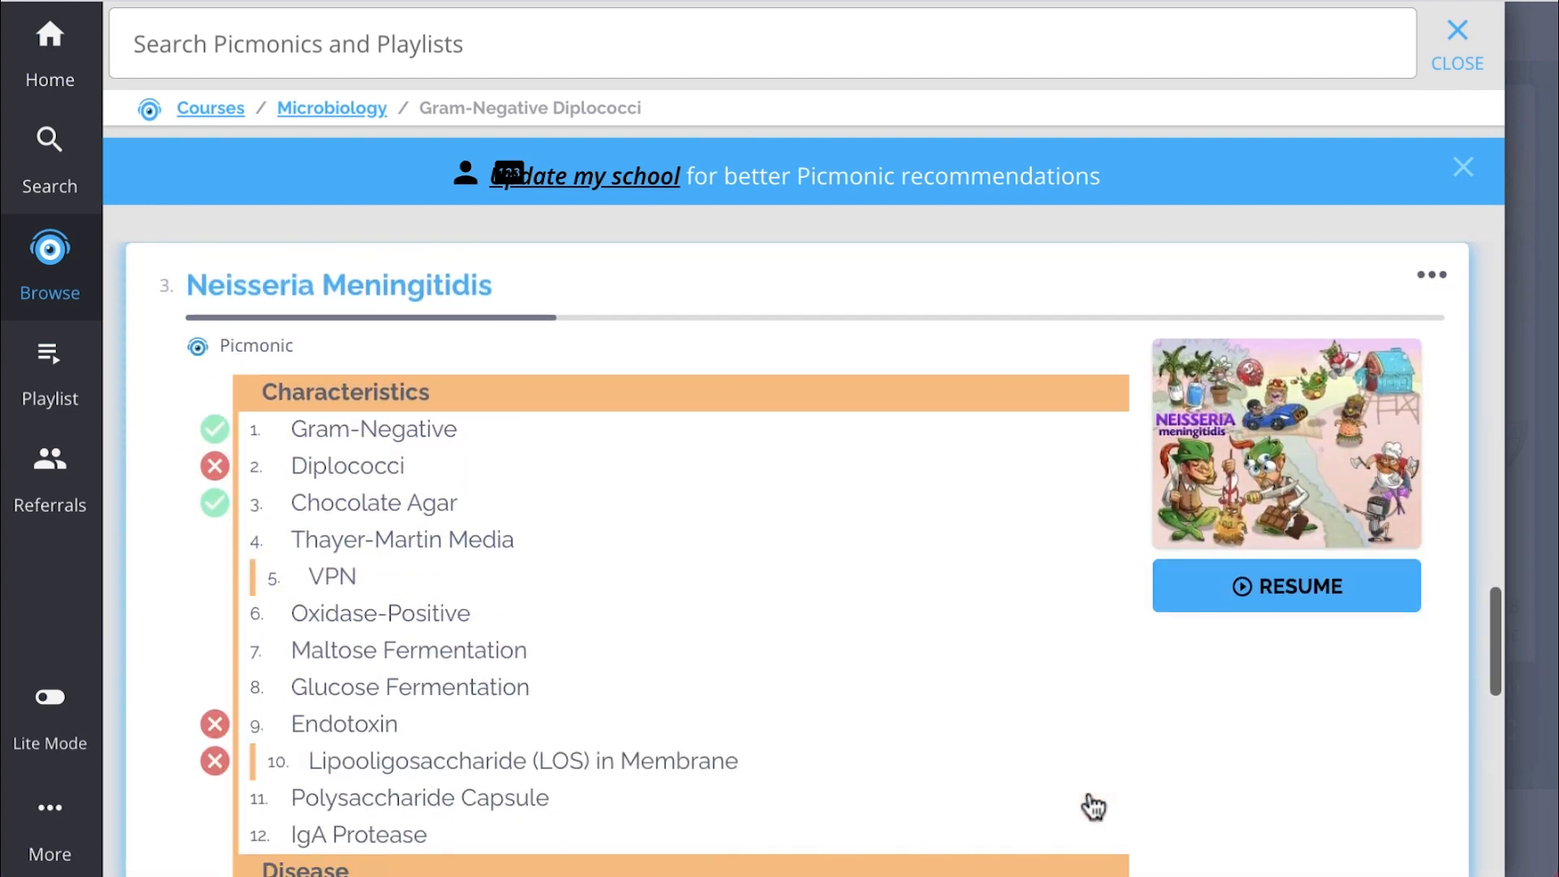
pyautogui.scroll(-3)
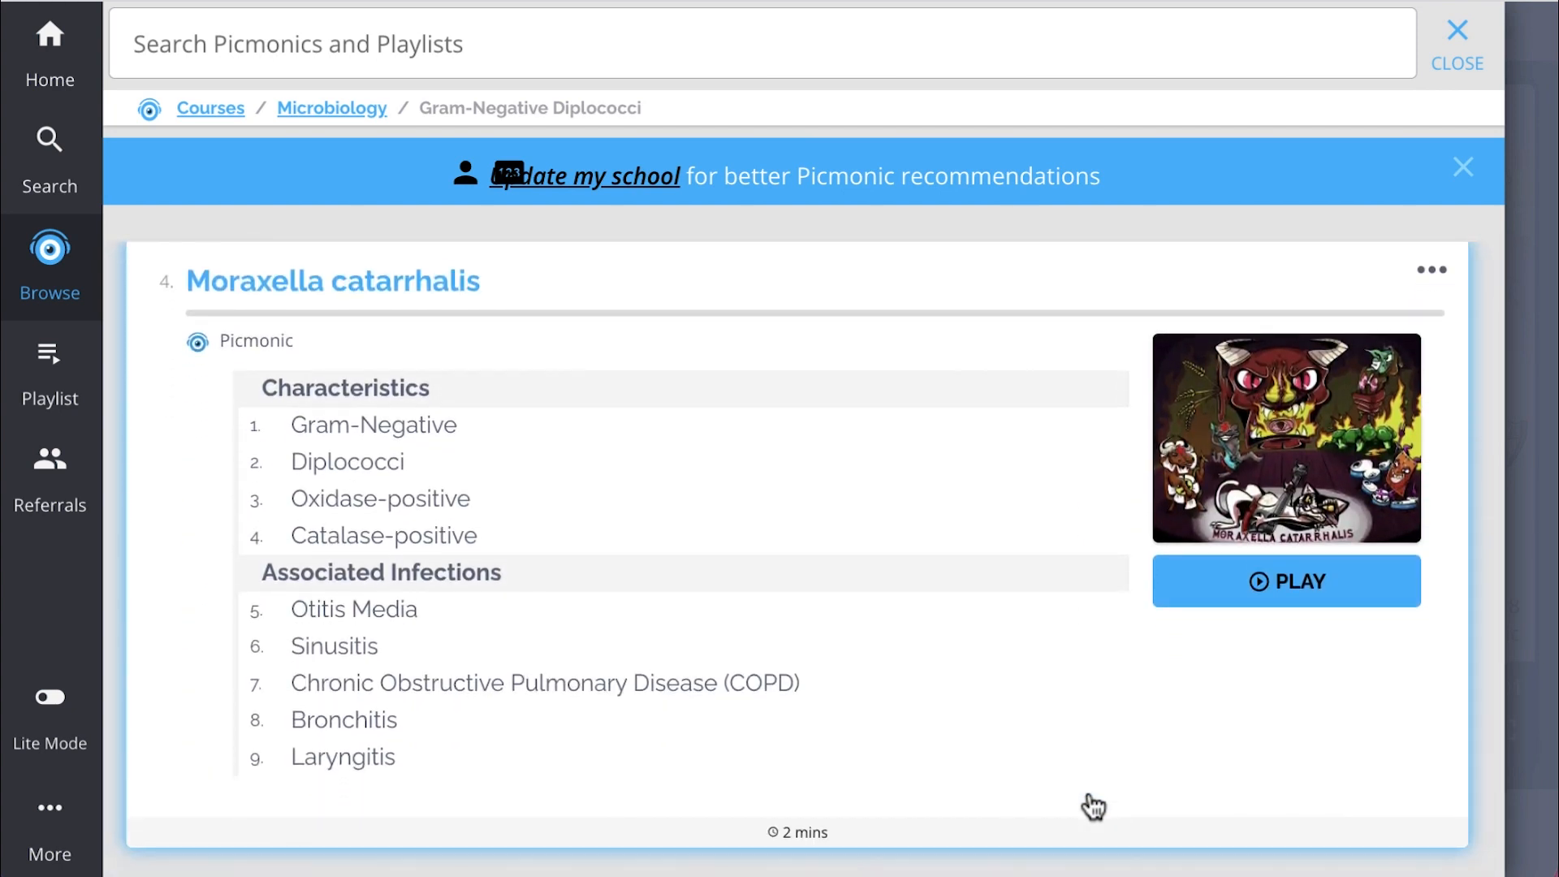
pyautogui.scroll(-3)
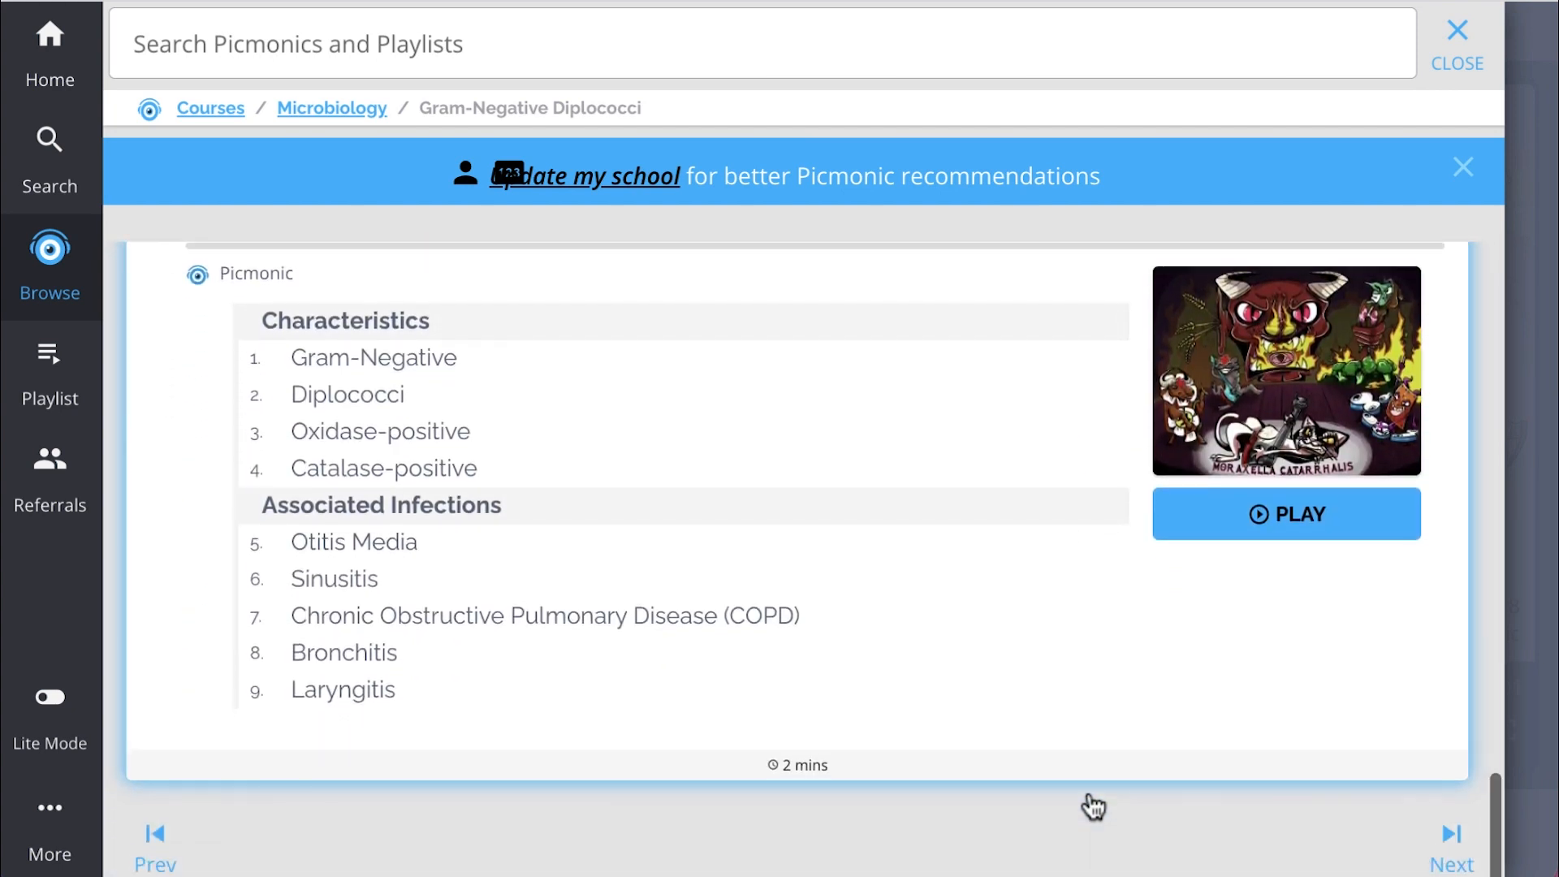